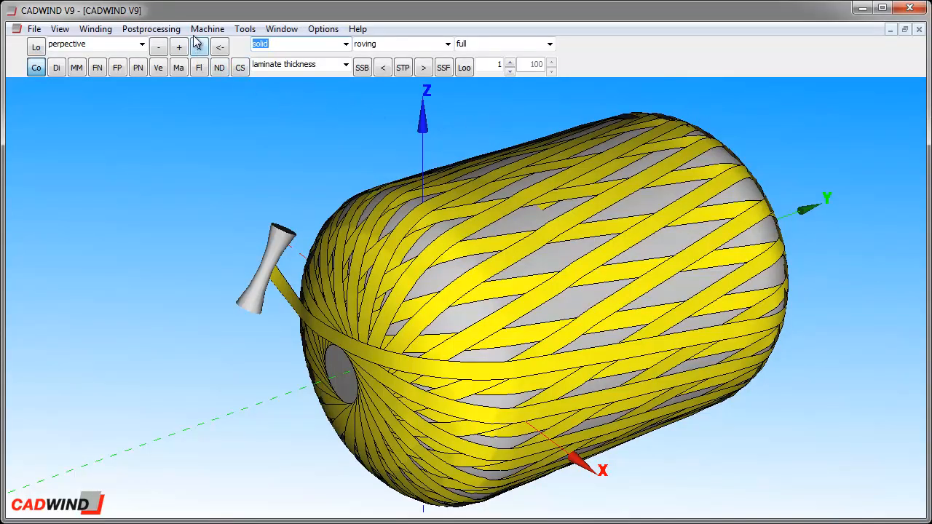
Step: Show the Format tab of Machine parameters with the SINUMERIK_828D.def definition file
{"action": "left_click", "coordinate": [208, 28]}
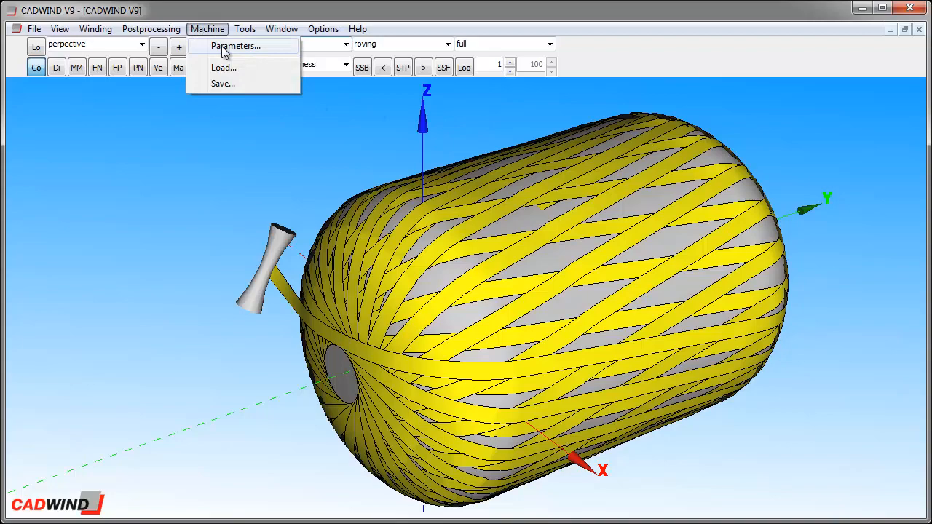
{"action": "left_click", "coordinate": [235, 46]}
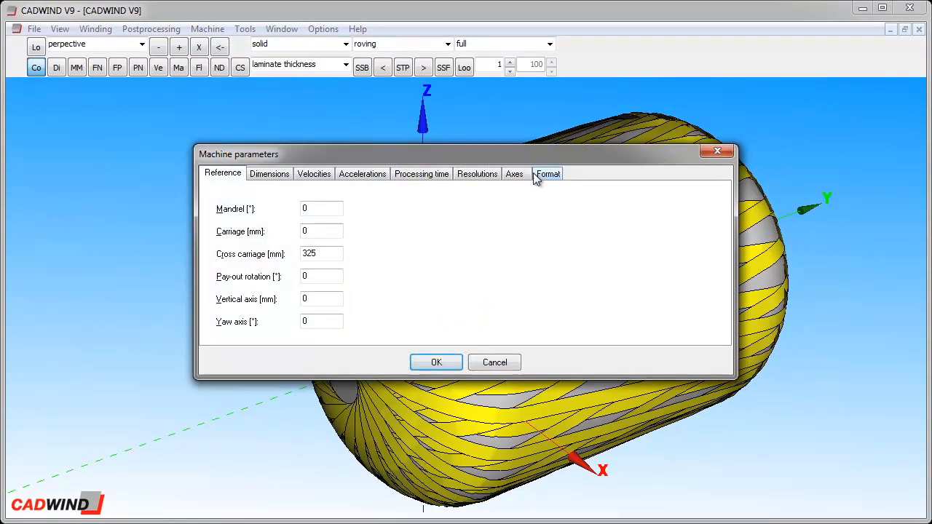
{"action": "left_click", "coordinate": [547, 173]}
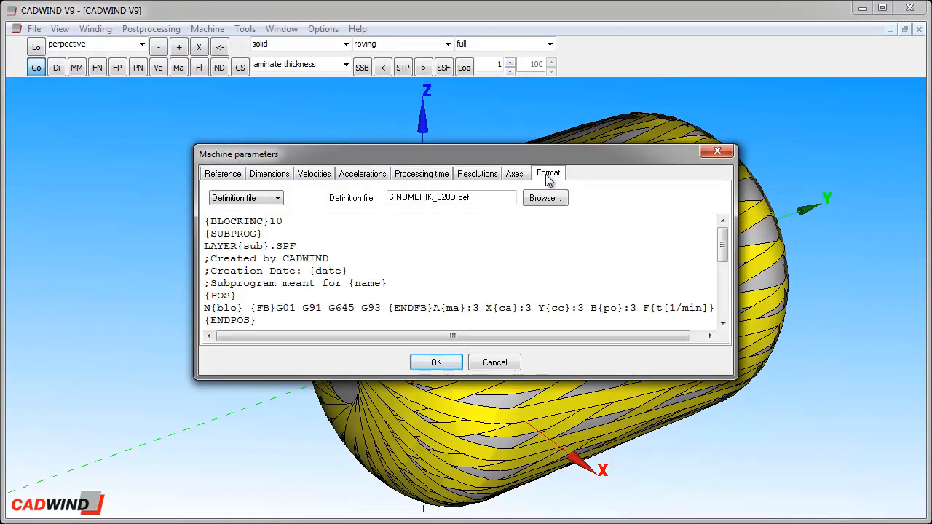